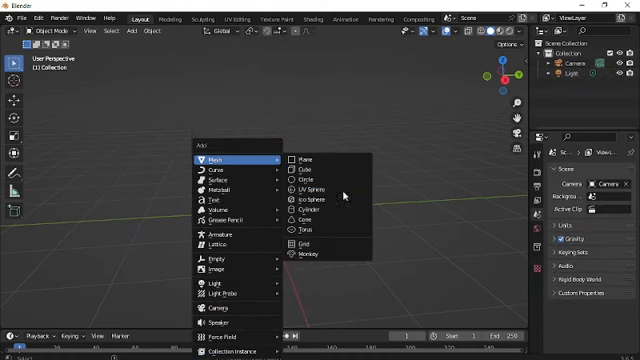
# Add a UV sphere mesh at the centre of the scene
pyautogui.click(304, 188)
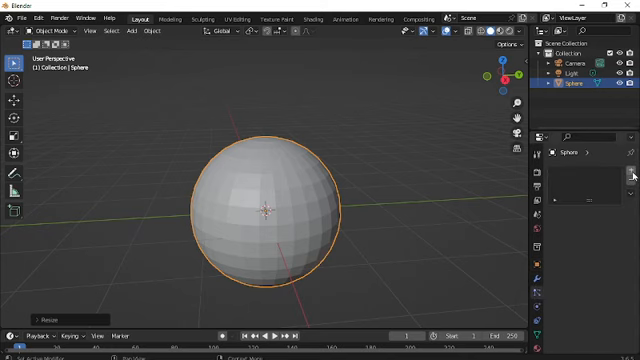
# Add a new particle system to the sphere in Particle Properties
pyautogui.click(632, 172)
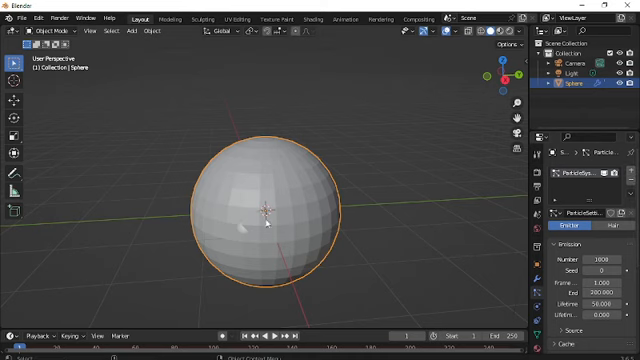
pyautogui.click(272, 336)
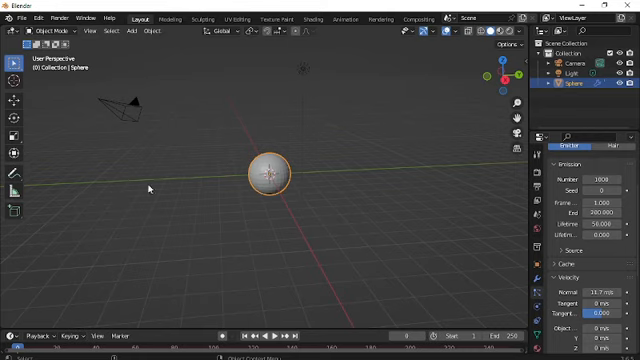
# Play the animation so particles stream from the sphere in a sideways trail
pyautogui.click(272, 336)
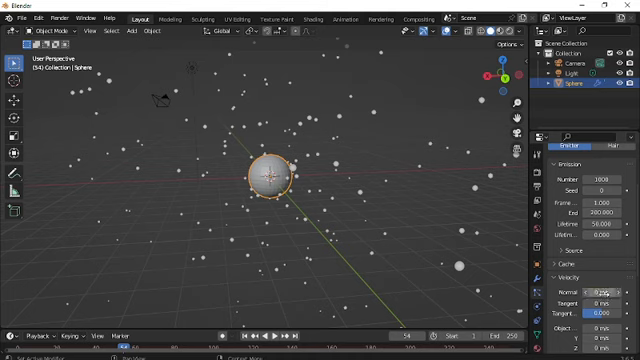
pyautogui.scroll(-3)
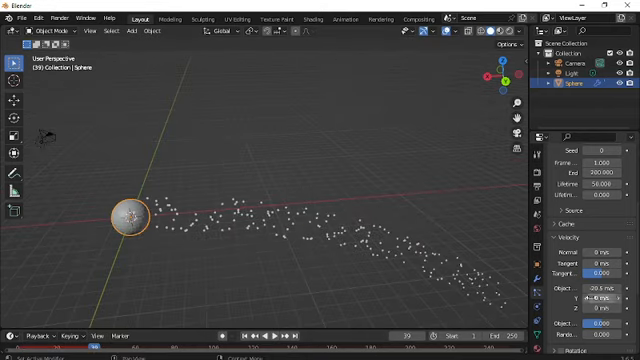
# Adjust the particle velocity so particles fall downward beneath the sphere
pyautogui.moveTo(596, 290); pyautogui.dragTo(580, 290)
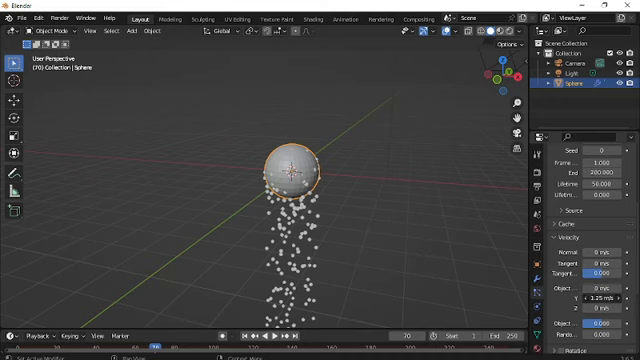
pyautogui.write('-3.37')
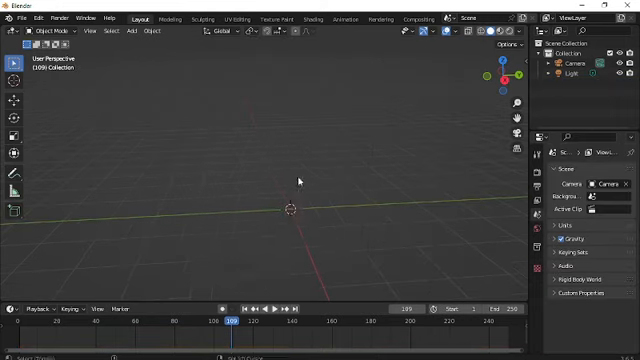
# Add a cylinder at the scene centre and enter Edit Mode on it
pyautogui.click(130, 30)
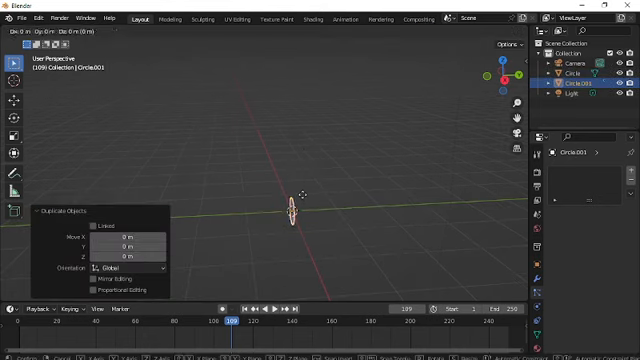
pyautogui.press('Tab')
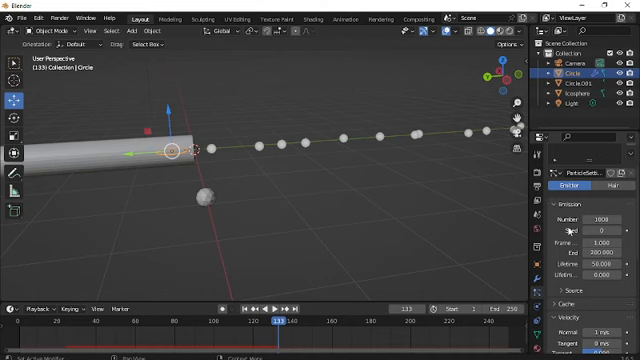
# Render the cylinder's particles as the icosphere object so they stream from the barrel
pyautogui.click(558, 202)
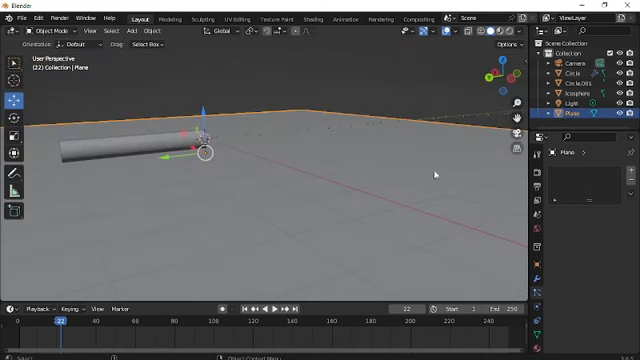
pyautogui.moveTo(434, 174)
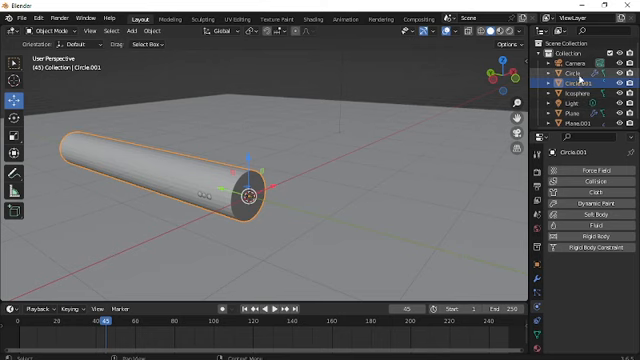
pyautogui.click(576, 72)
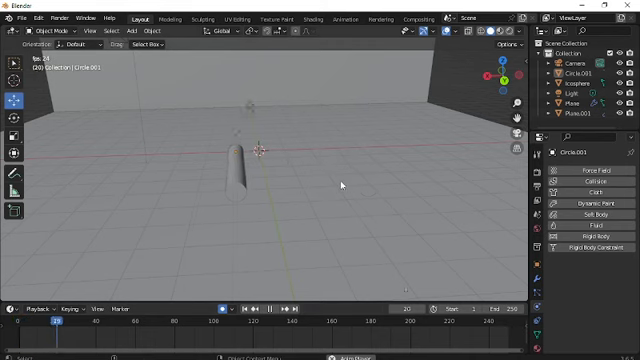
# Position a duplicated upright plane as a wall enclosing the barrel
pyautogui.click(148, 318)
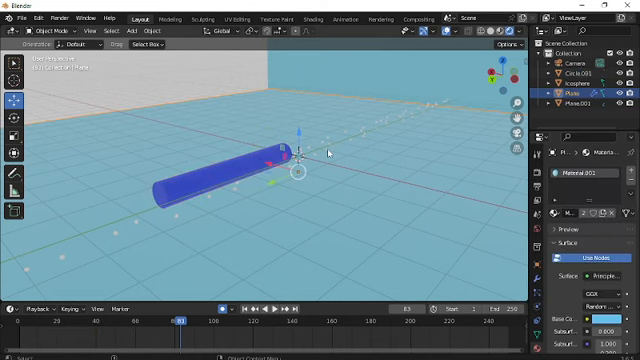
# Switch the viewport to Rendered shading to show the blue barrel and light-blue walls
pyautogui.click(598, 88)
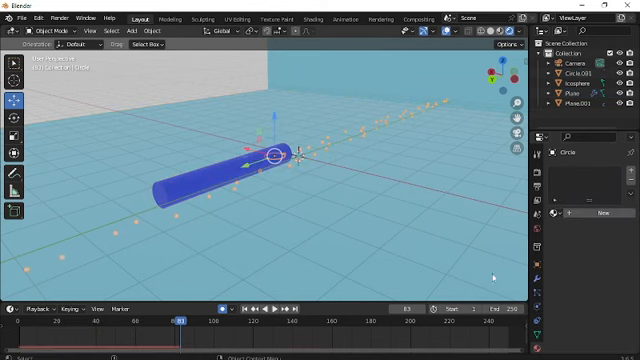